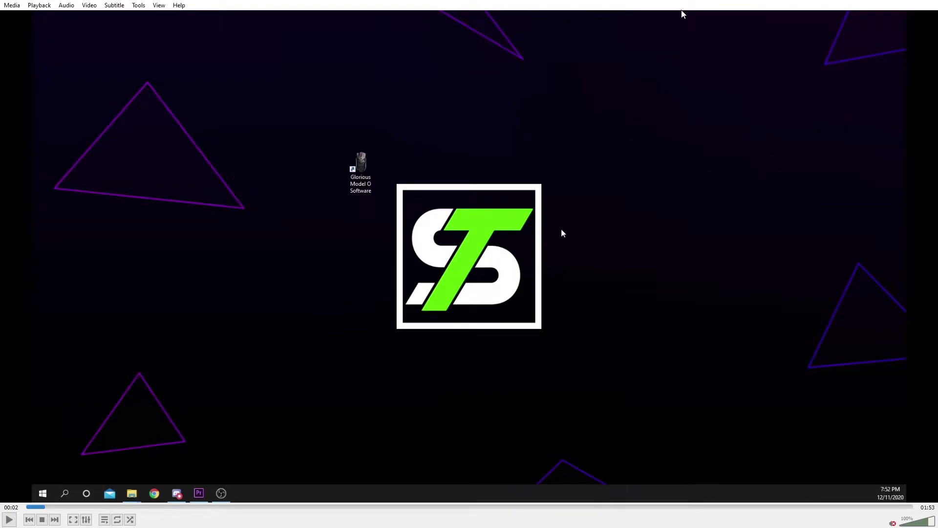
pyautogui.moveTo(243, 72)
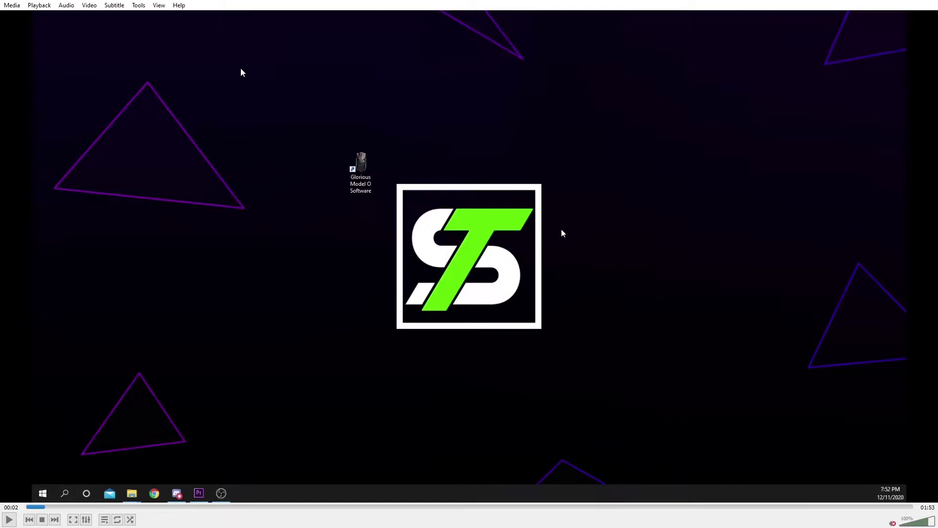
pyautogui.moveTo(563, 234)
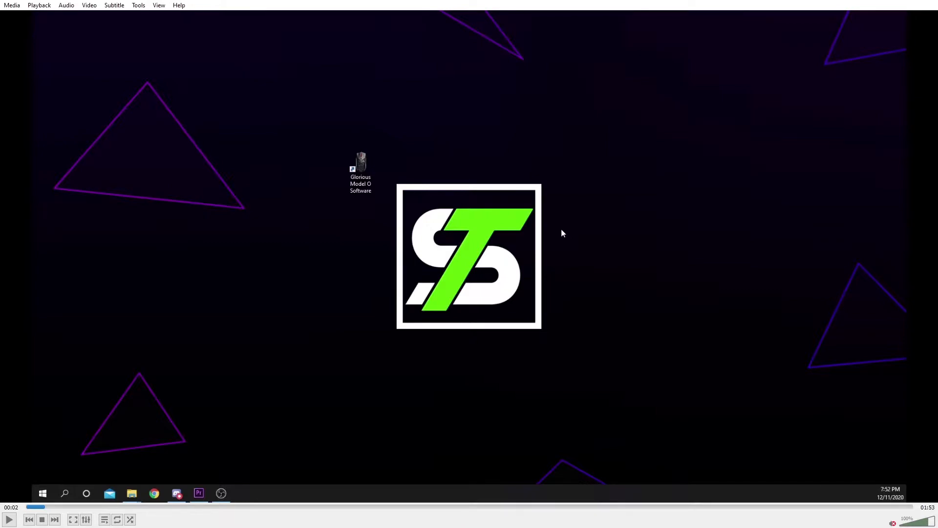
pyautogui.moveTo(239, 72)
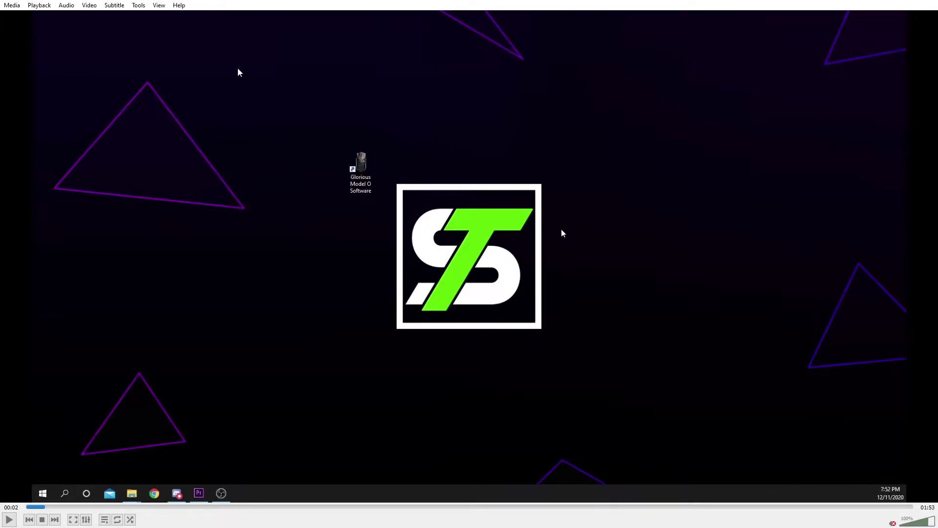
pyautogui.moveTo(190, 44)
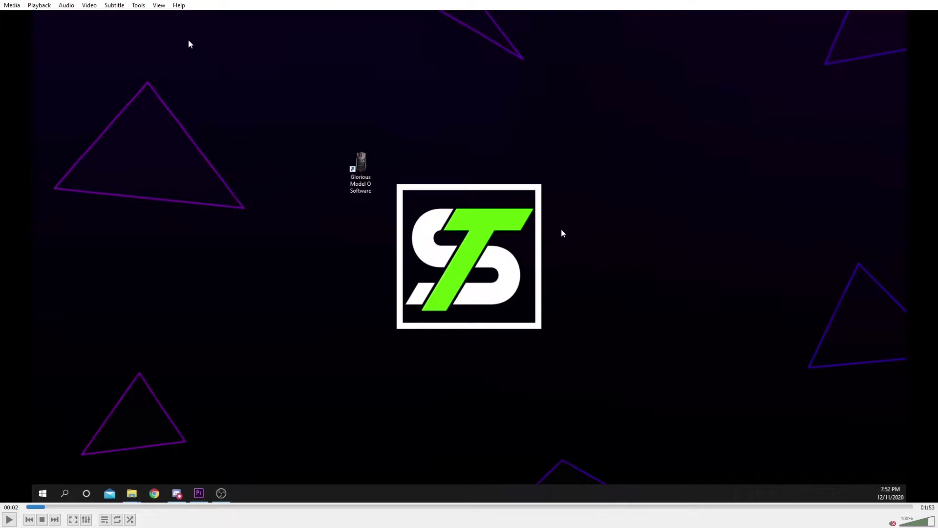
# Reach the Crop settings under Video Effects in the Adjustments and Effects window.
pyautogui.click(138, 4)
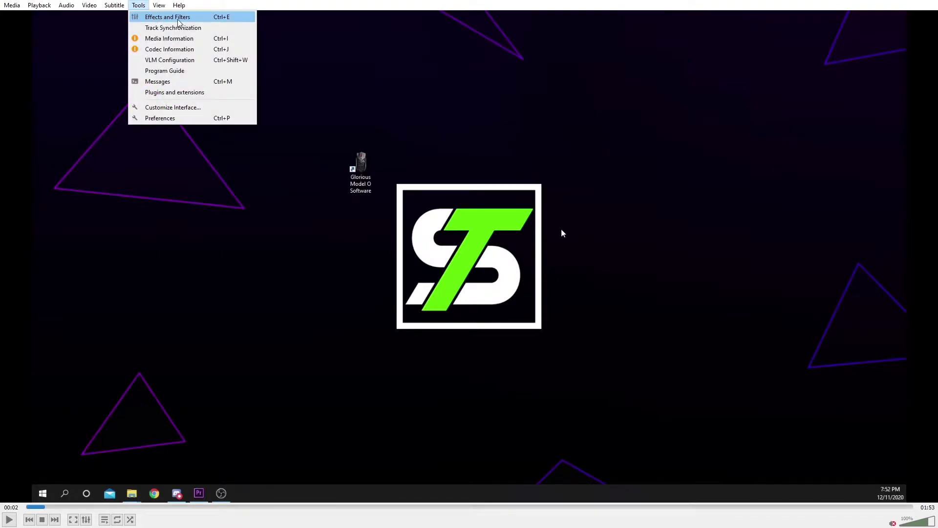
pyautogui.click(167, 17)
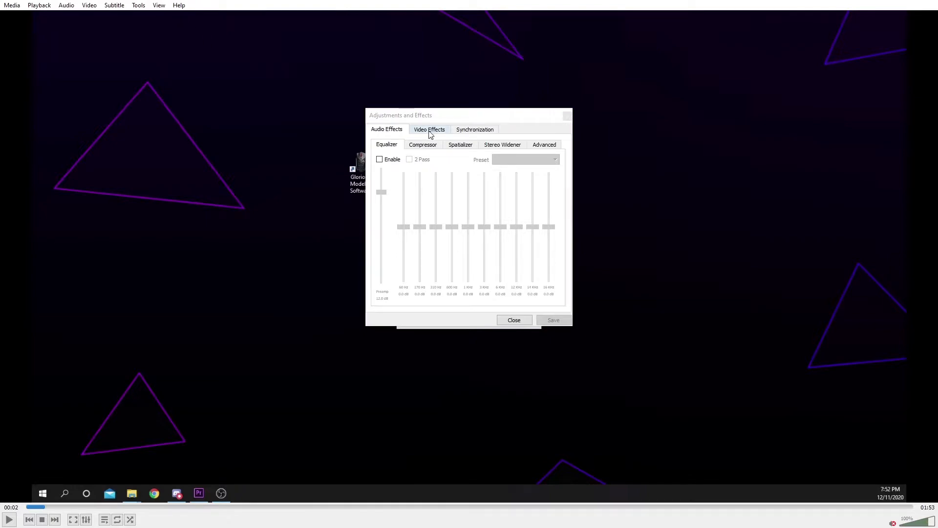
pyautogui.click(428, 129)
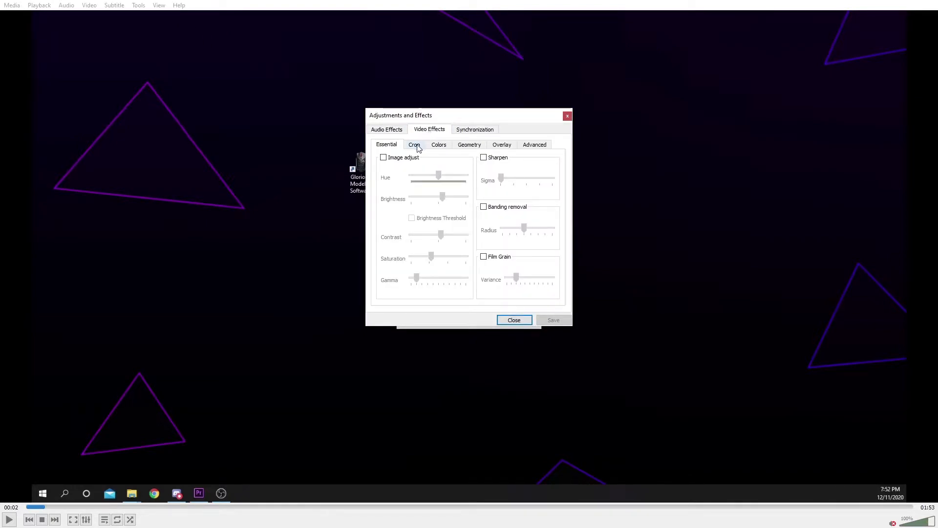
pyautogui.click(414, 145)
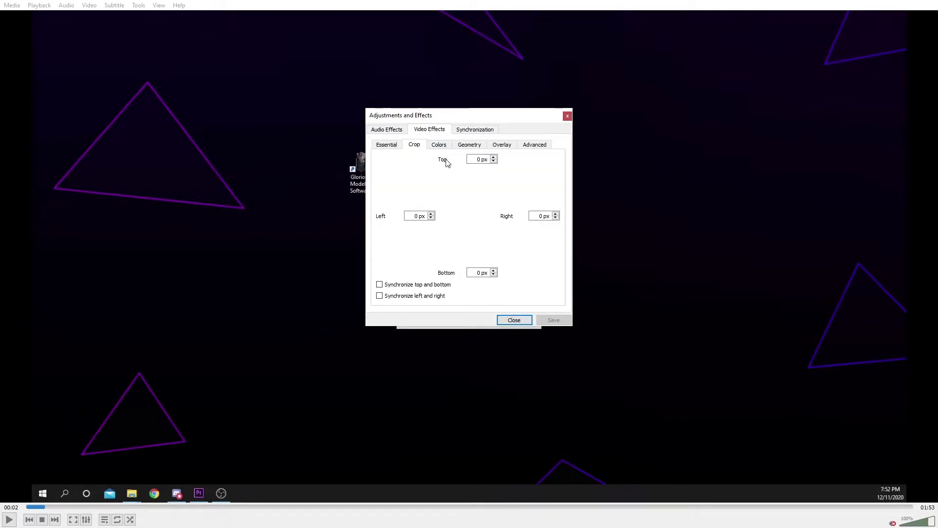
# Crop 9 px from the top, sync top/bottom and left/right edges, then close the window.
pyautogui.click(479, 160)
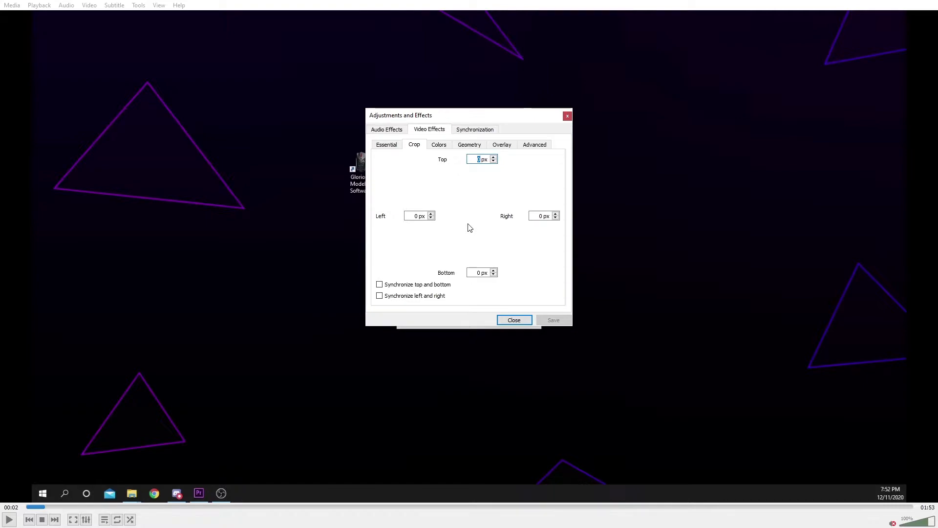
pyautogui.click(541, 215)
pyautogui.write('16')
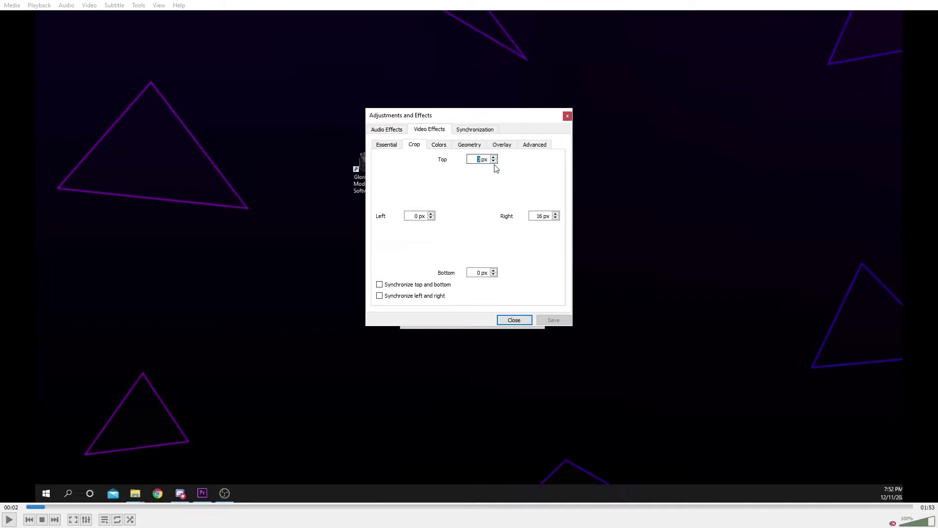
pyautogui.click(493, 157)
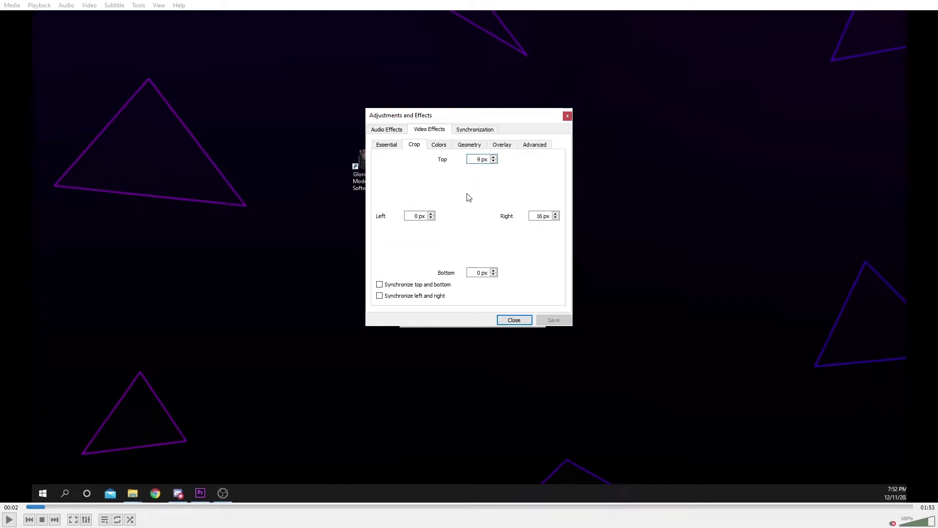
pyautogui.moveTo(488, 184)
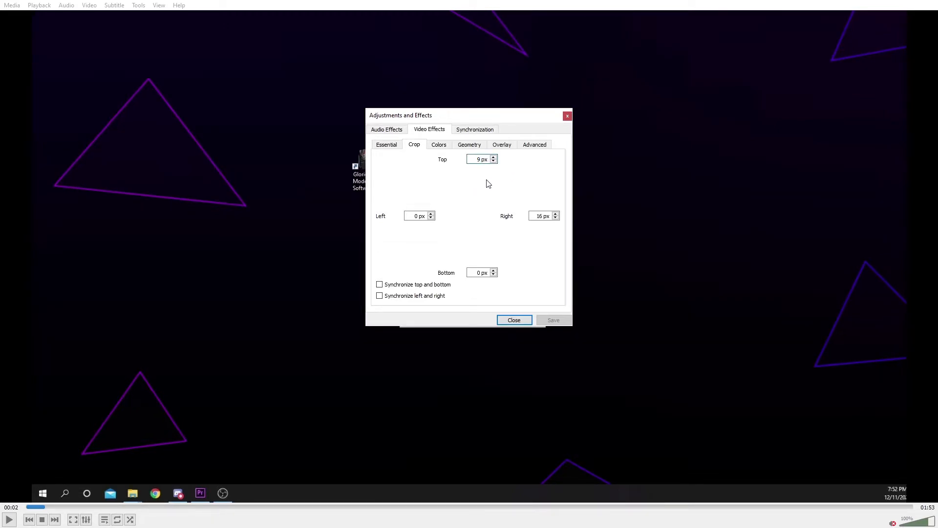
pyautogui.moveTo(444, 230)
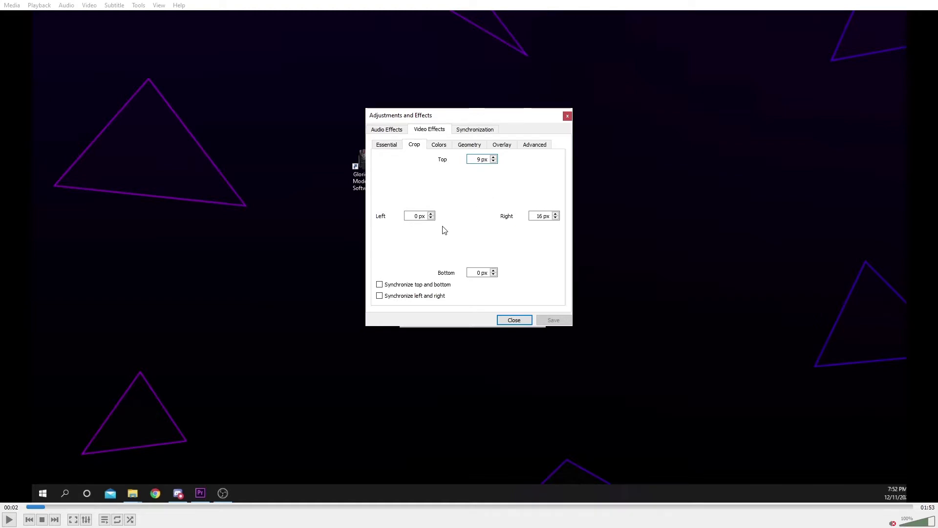
pyautogui.click(379, 285)
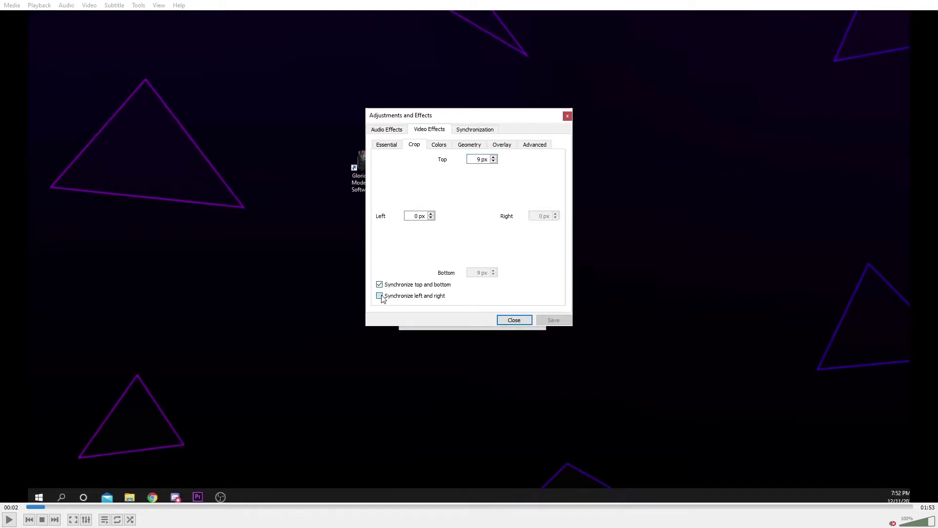
pyautogui.click(380, 296)
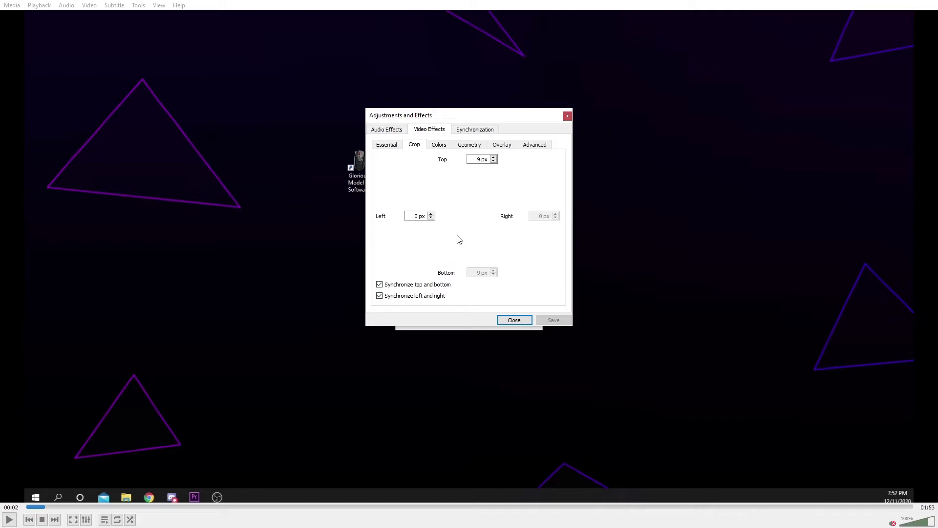
pyautogui.moveTo(526, 320)
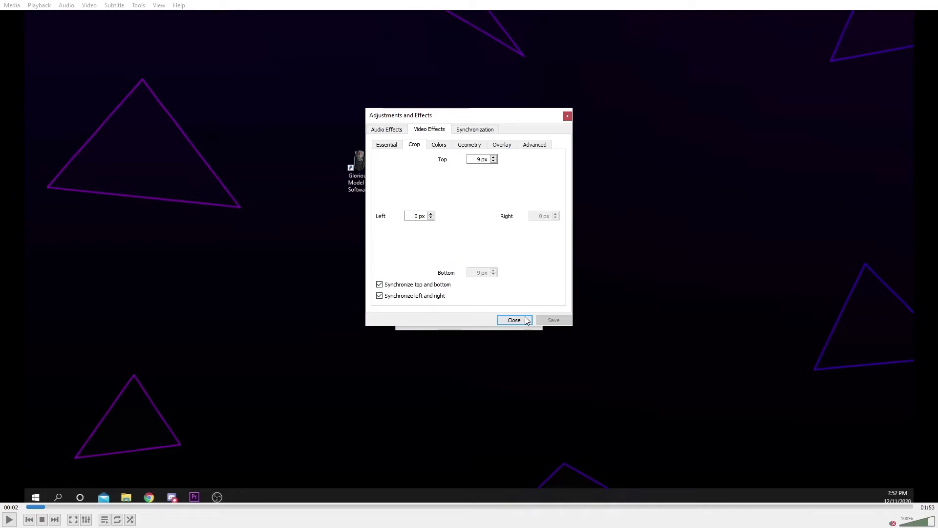
pyautogui.click(512, 320)
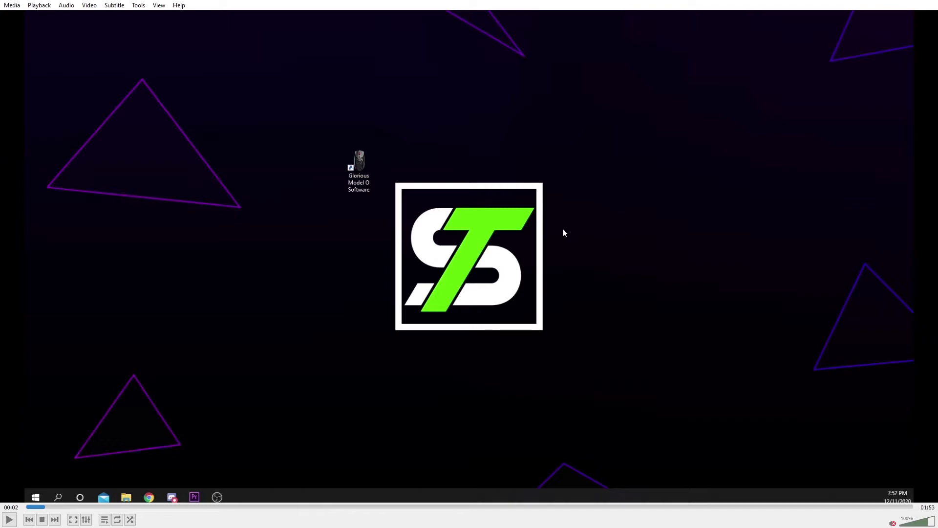
# Return to the Video Effects section of the Adjustments and Effects window.
pyautogui.click(138, 5)
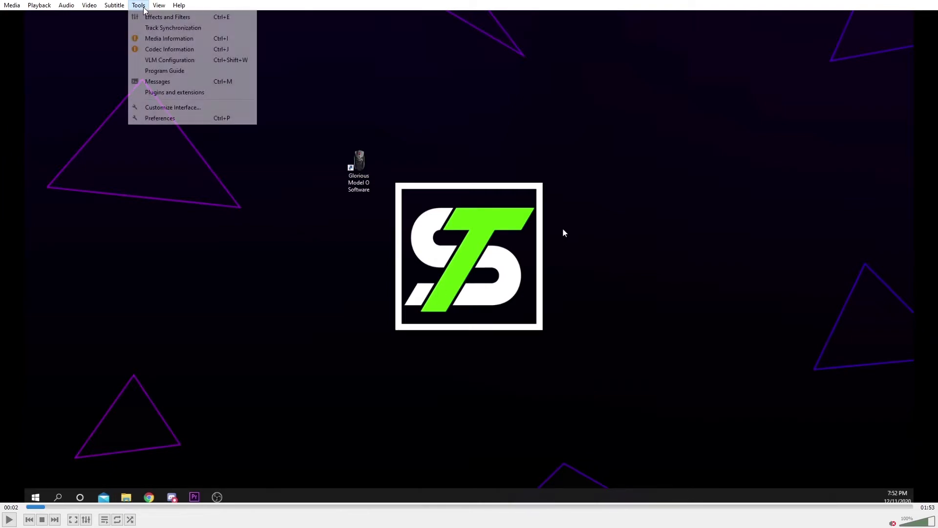
pyautogui.moveTo(168, 17)
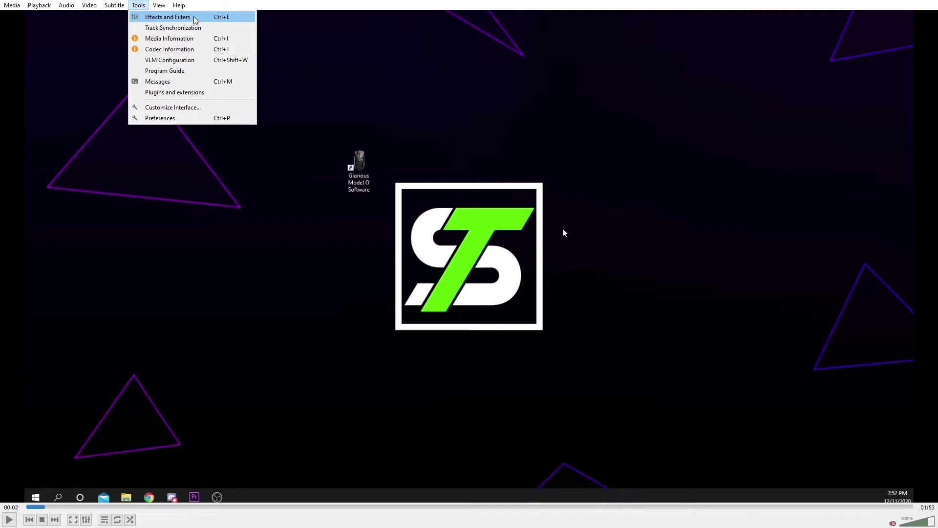
pyautogui.click(167, 16)
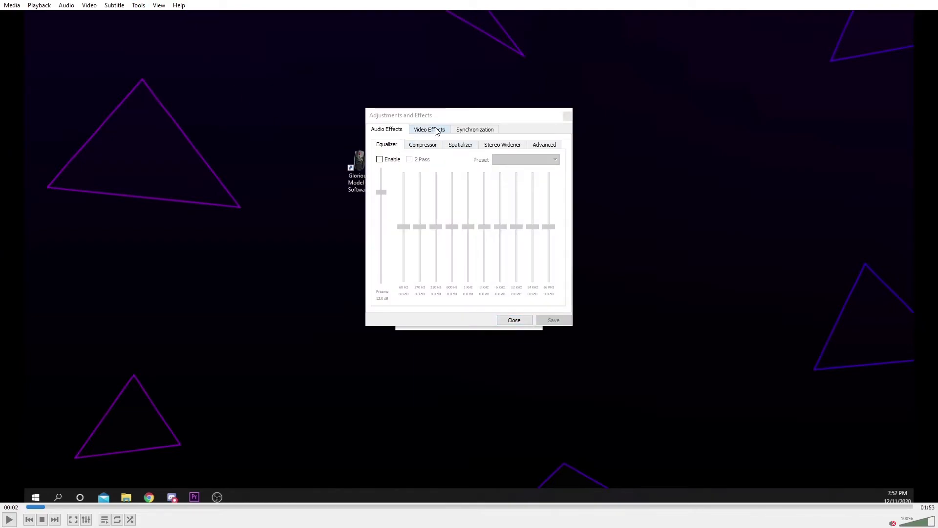
pyautogui.click(429, 129)
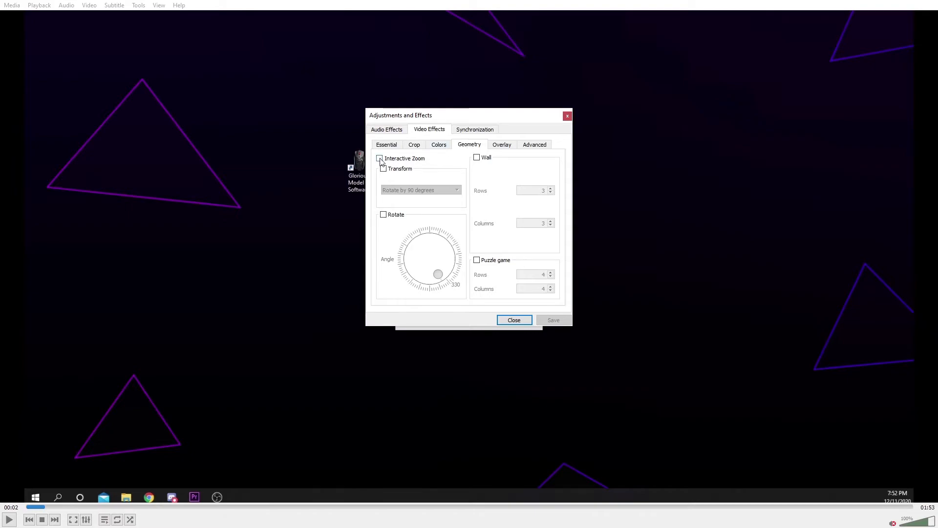
# Enable Interactive Zoom in the Geometry settings and close the effects window.
pyautogui.click(379, 158)
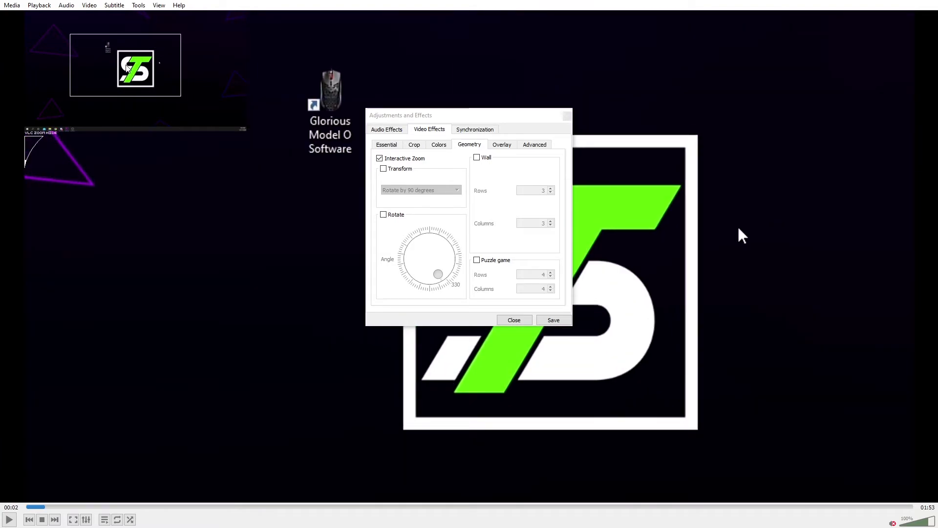
pyautogui.click(513, 320)
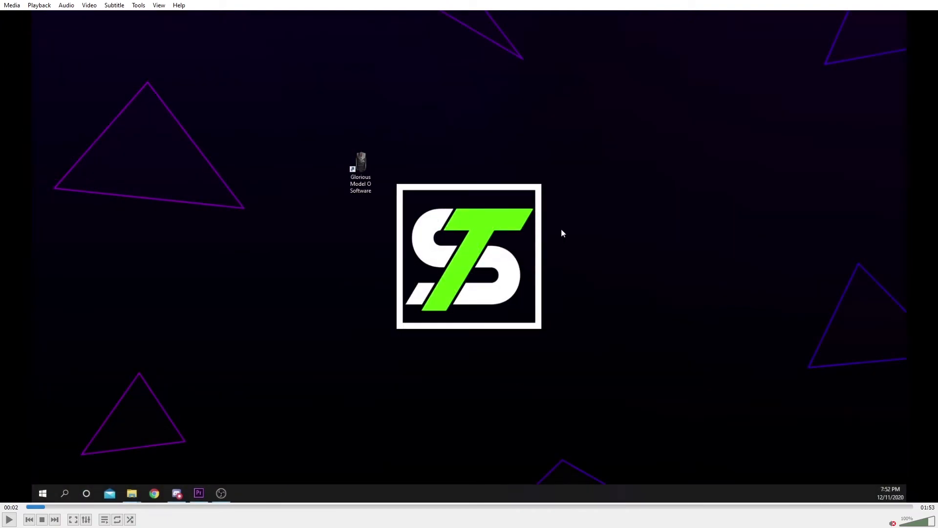
pyautogui.moveTo(470, 175)
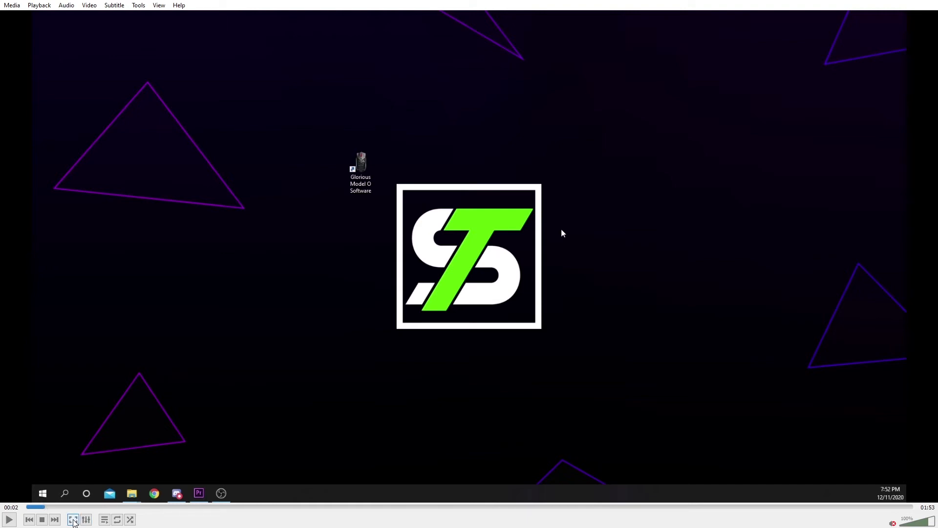
# Switch the playing video to fullscreen from the playback controls.
pyautogui.click(74, 519)
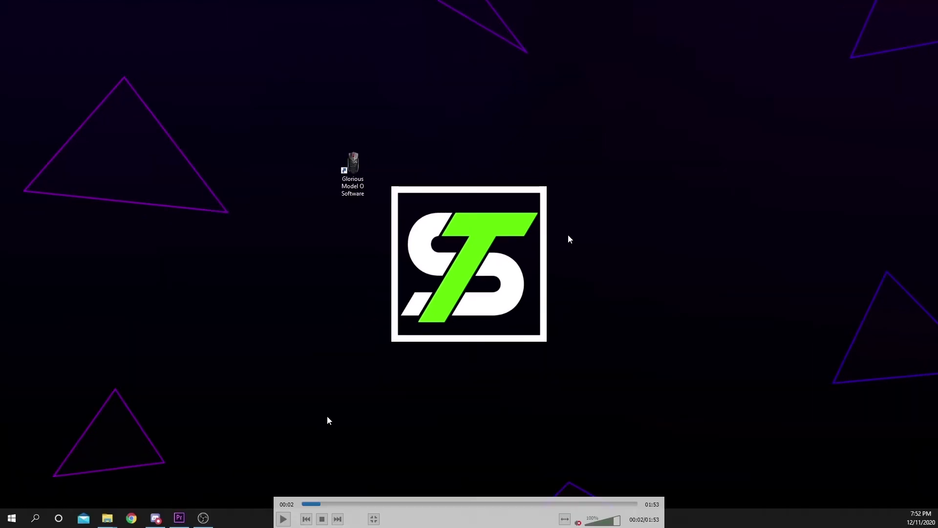